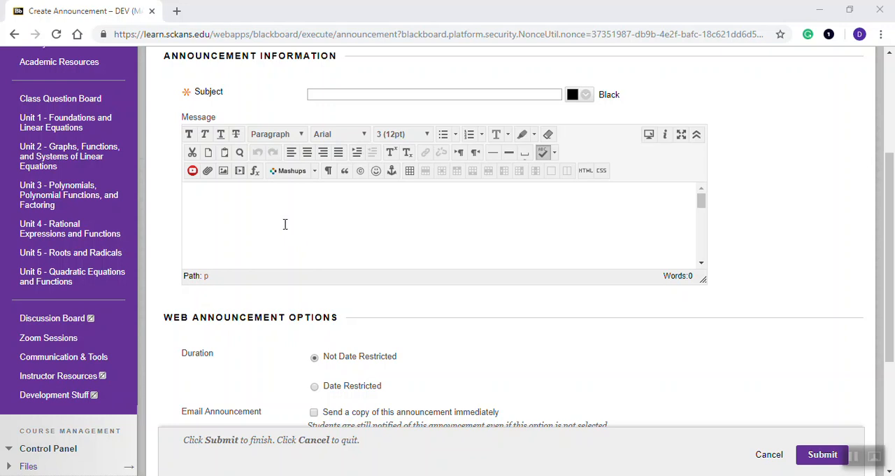
{"action": "mouse_move", "coordinate": [267, 192]}
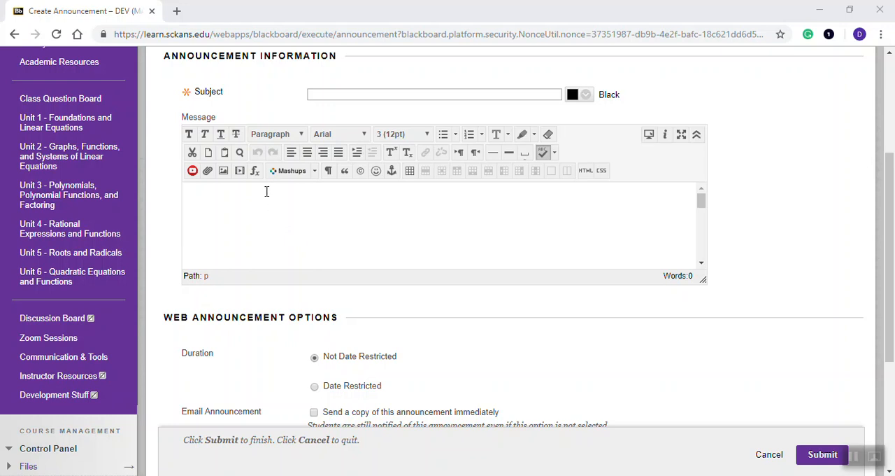
{"action": "mouse_move", "coordinate": [276, 204]}
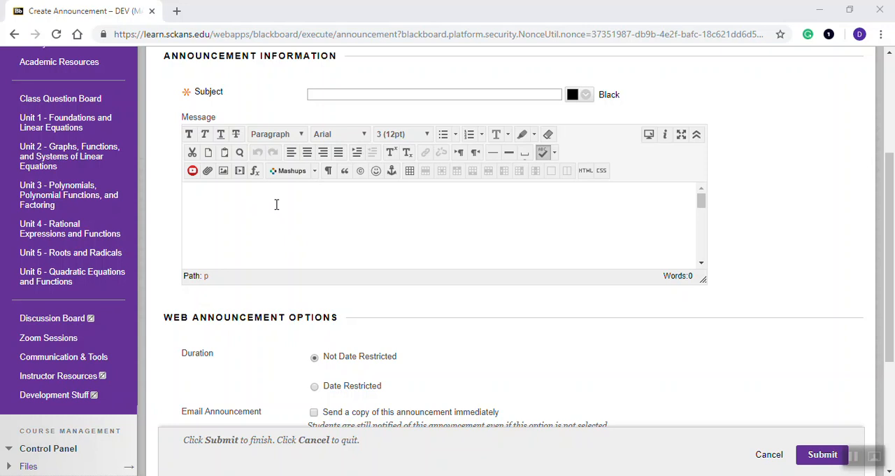
{"action": "mouse_move", "coordinate": [272, 205]}
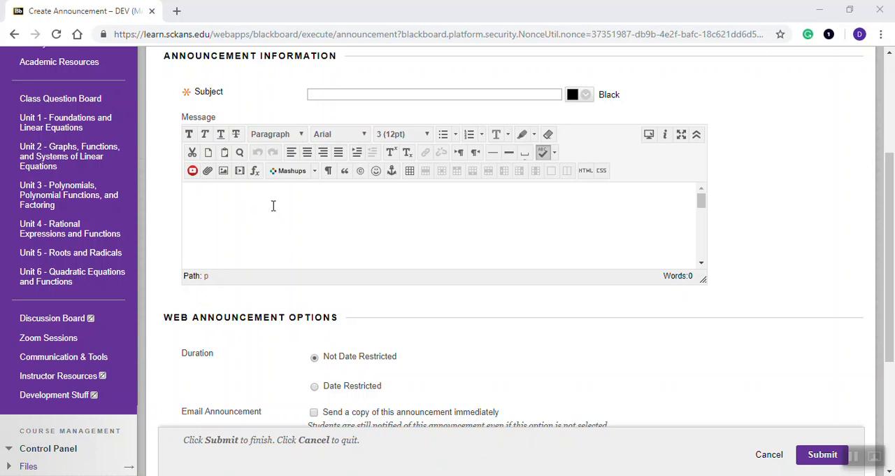
{"action": "mouse_move", "coordinate": [276, 213]}
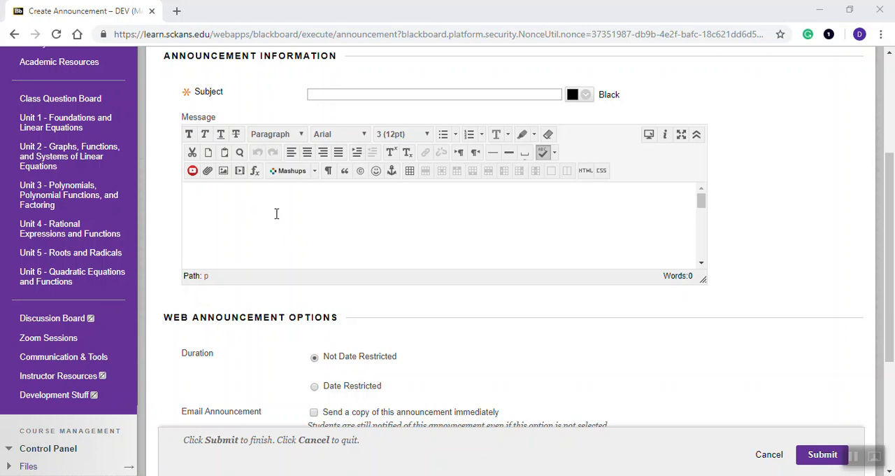
{"action": "mouse_move", "coordinate": [247, 208]}
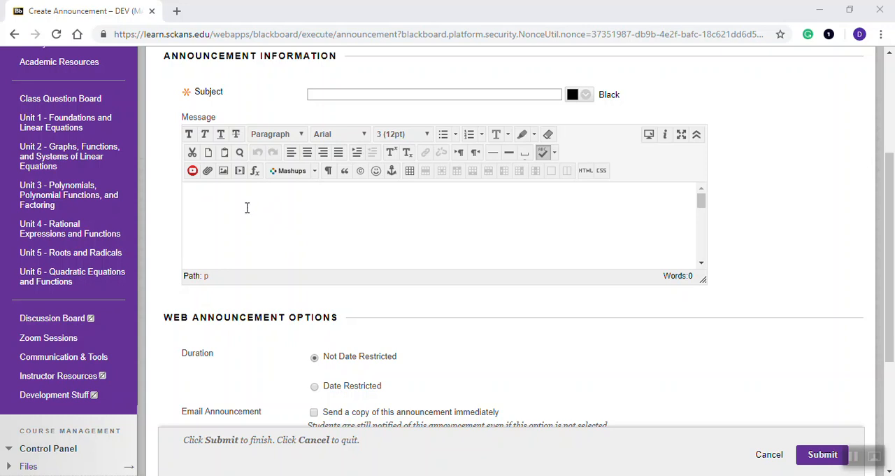
{"action": "mouse_move", "coordinate": [294, 211]}
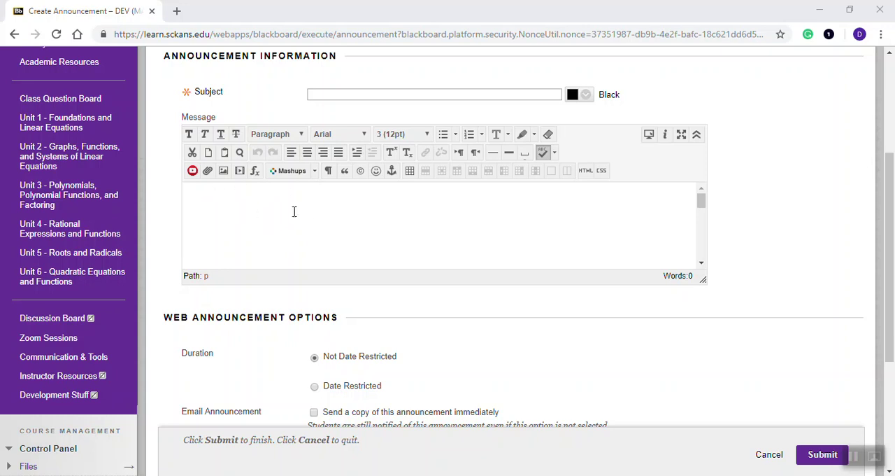
From the announcement message, launch the WIRIS math editor and enter the fraction equation 3/4x − 5 = 7.
{"action": "left_click", "coordinate": [293, 212]}
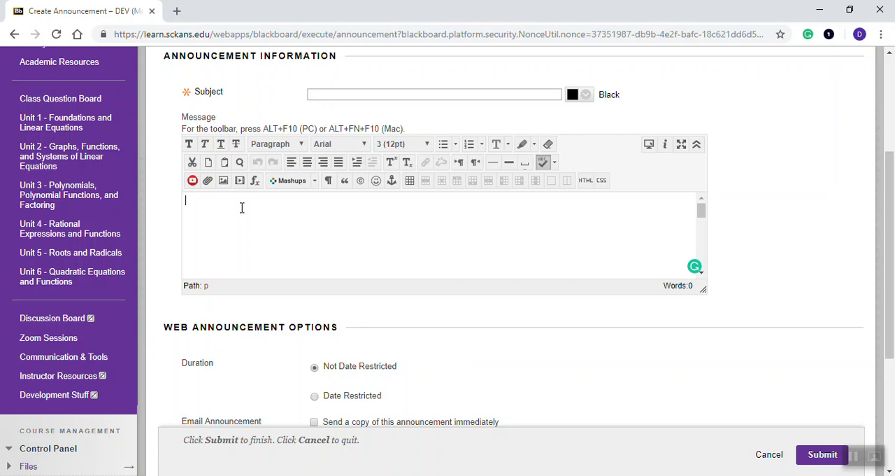
{"action": "mouse_move", "coordinate": [303, 217]}
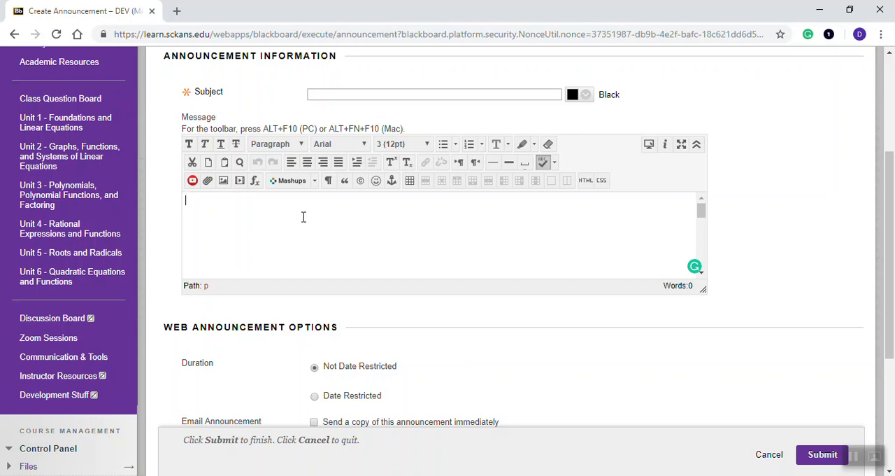
{"action": "mouse_move", "coordinate": [265, 198]}
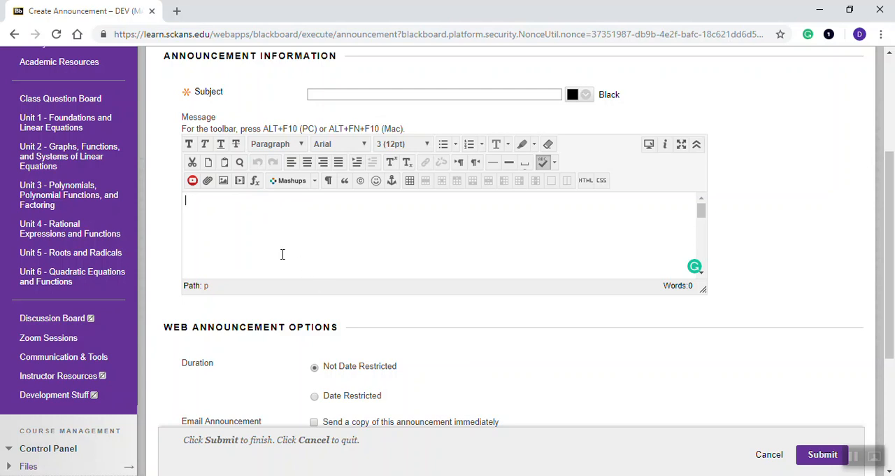
{"action": "mouse_move", "coordinate": [291, 210]}
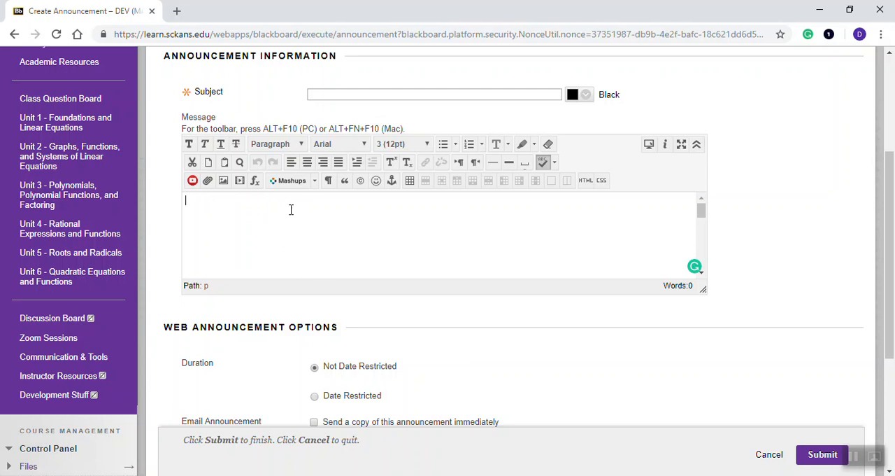
{"action": "mouse_move", "coordinate": [254, 180]}
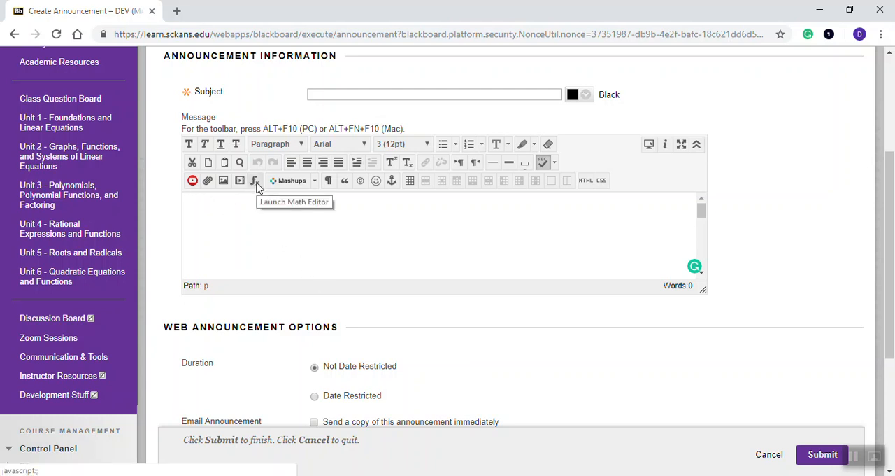
{"action": "left_click", "coordinate": [256, 181]}
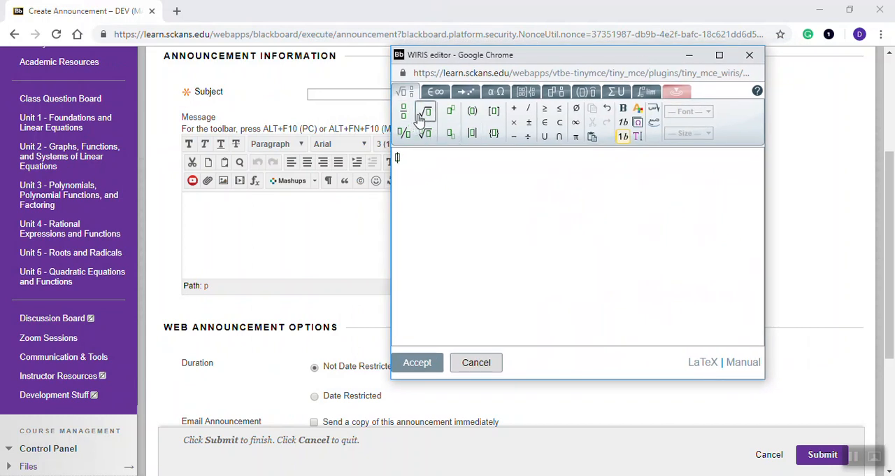
{"action": "mouse_move", "coordinate": [403, 111]}
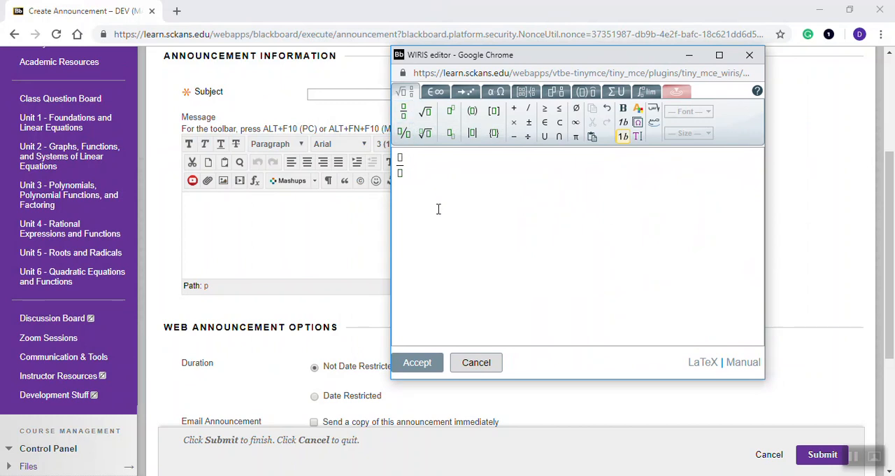
{"action": "type", "text": "3"}
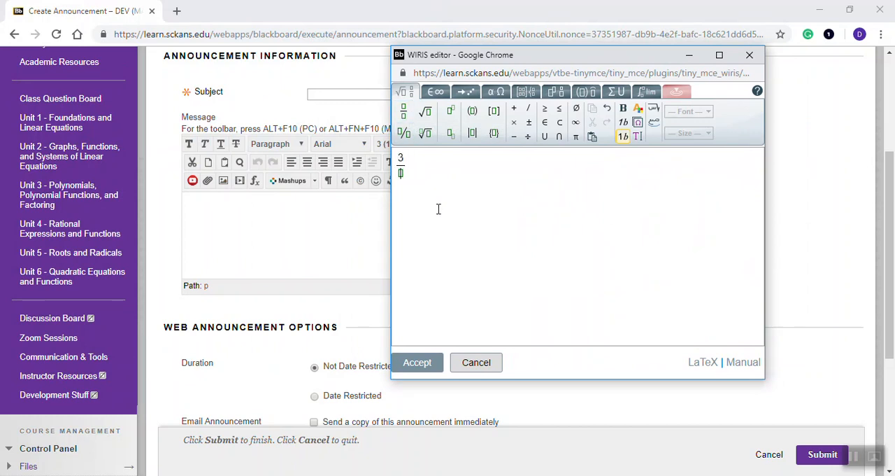
{"action": "type", "text": "4x"}
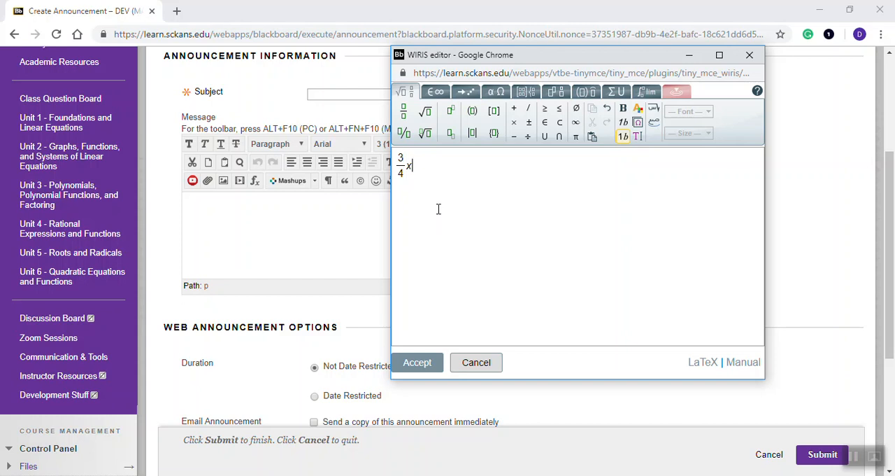
{"action": "type", "text": "-5 ="}
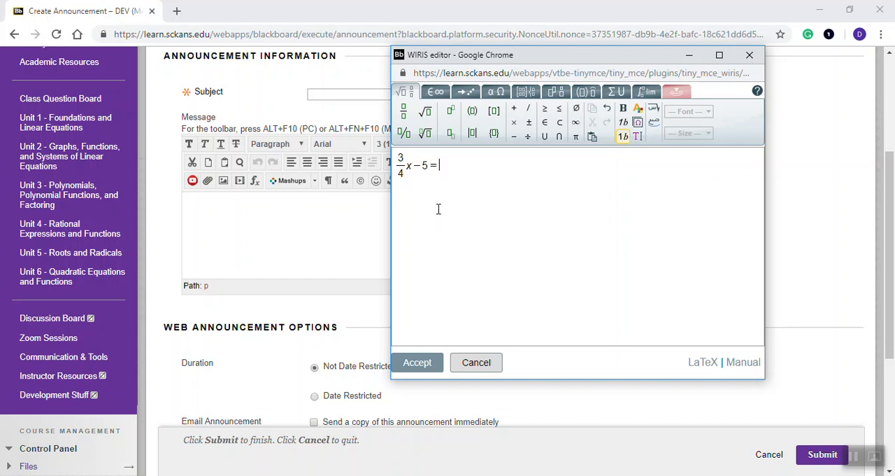
{"action": "type", "text": "7"}
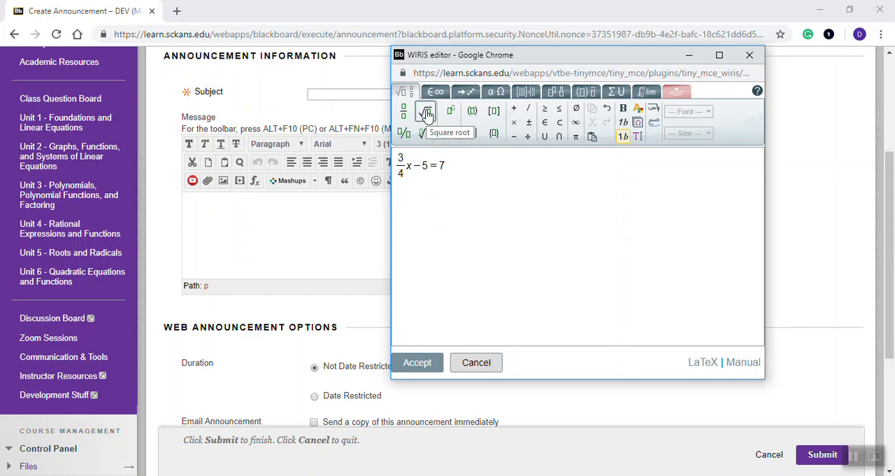
Insert a square-root template containing 5x−1, followed by = 7.
{"action": "left_click", "coordinate": [426, 111]}
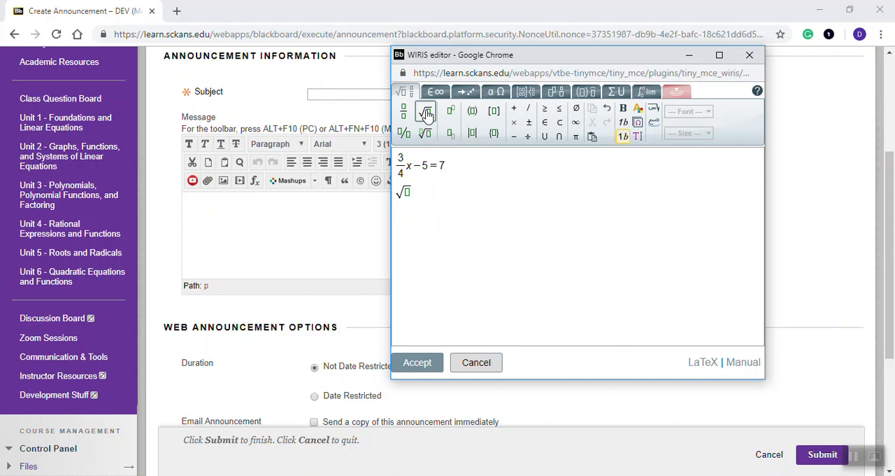
{"action": "type", "text": "5x-1"}
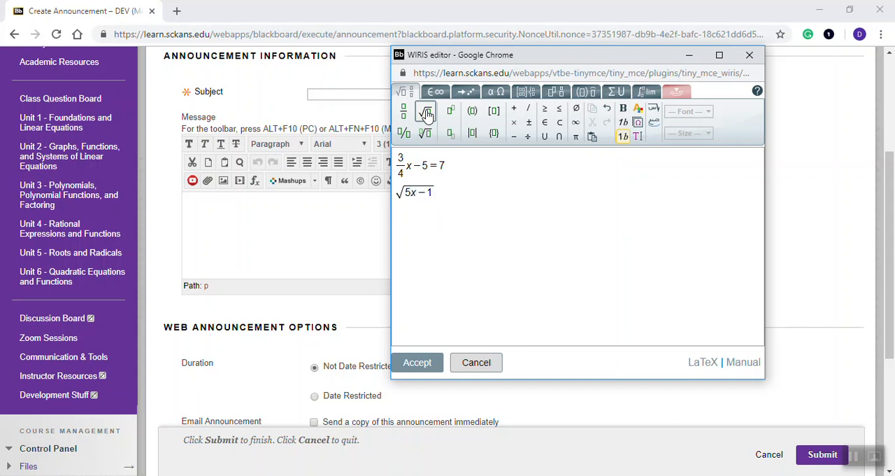
{"action": "type", "text": "= 7"}
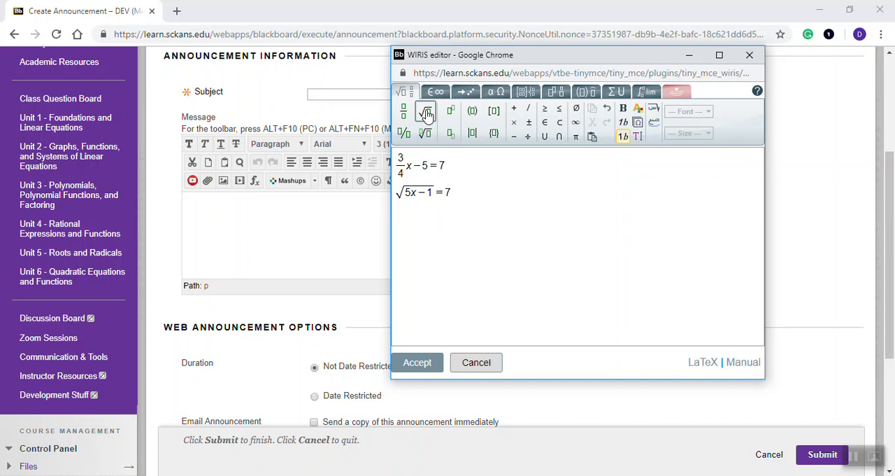
{"action": "mouse_move", "coordinate": [450, 111]}
{"action": "type", "text": "x"}
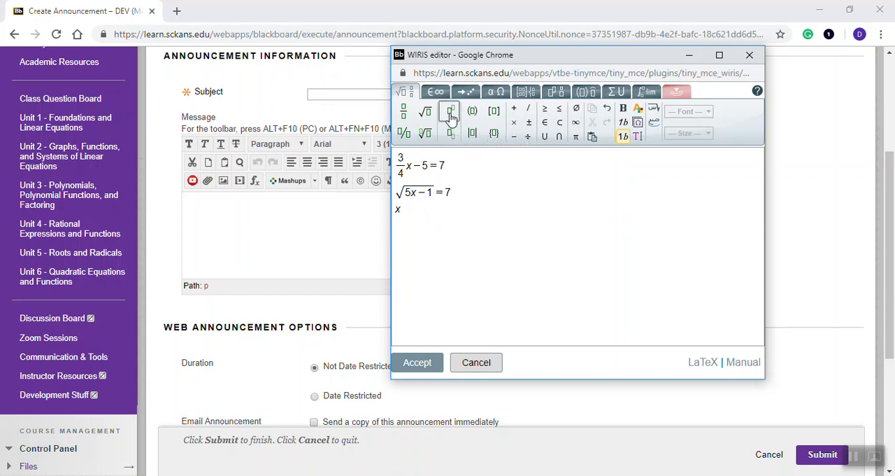
{"action": "mouse_move", "coordinate": [449, 112]}
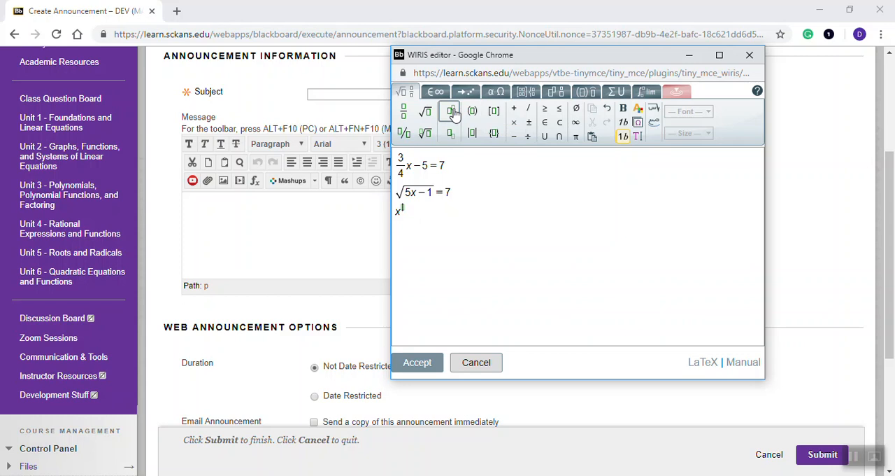
Enter x squared, leave the exponent, and continue with +5x − 7 = 0.
{"action": "type", "text": "2fff"}
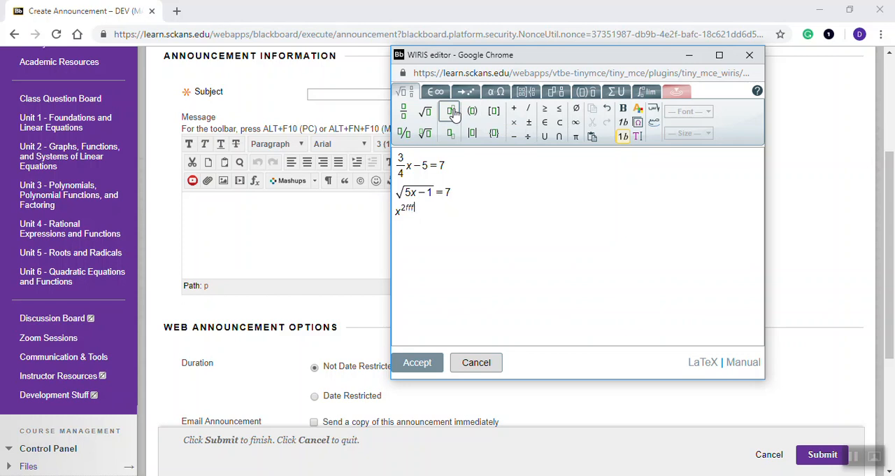
{"action": "key", "text": "Backspace"}
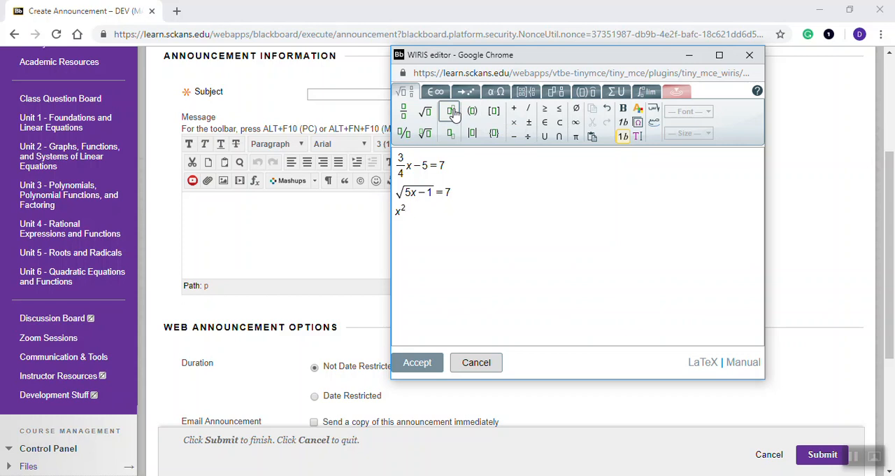
{"action": "type", "text": "+5x−7=0"}
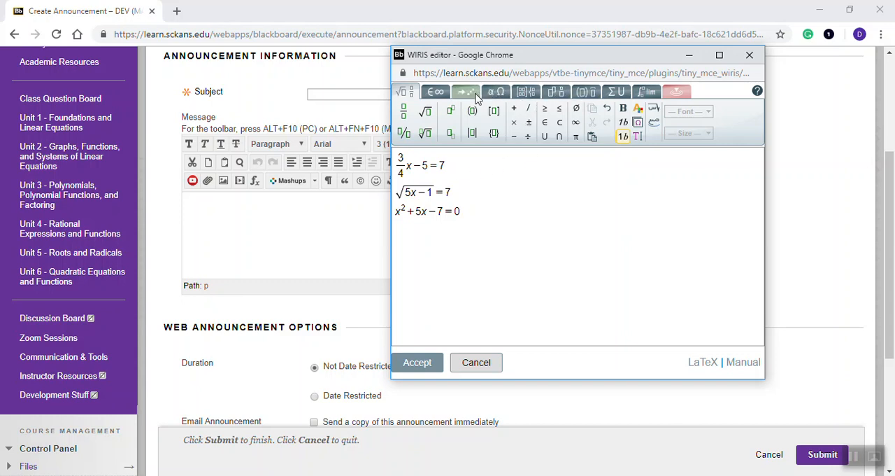
{"action": "left_click", "coordinate": [465, 91]}
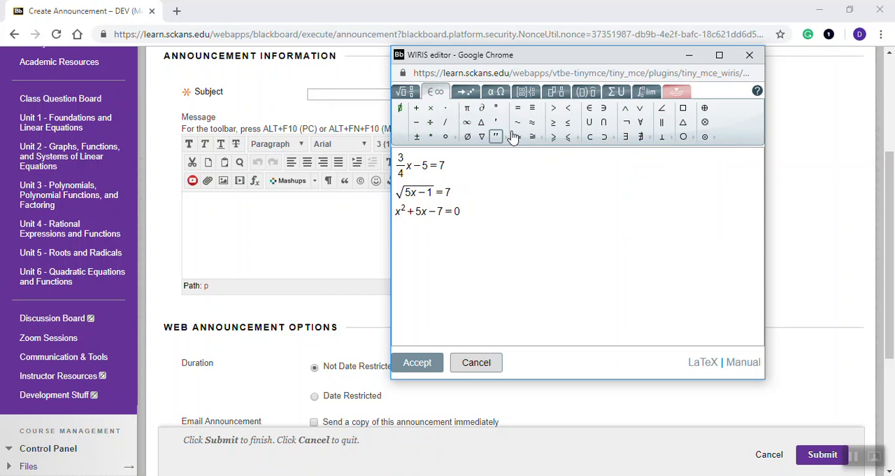
{"action": "left_click", "coordinate": [465, 91]}
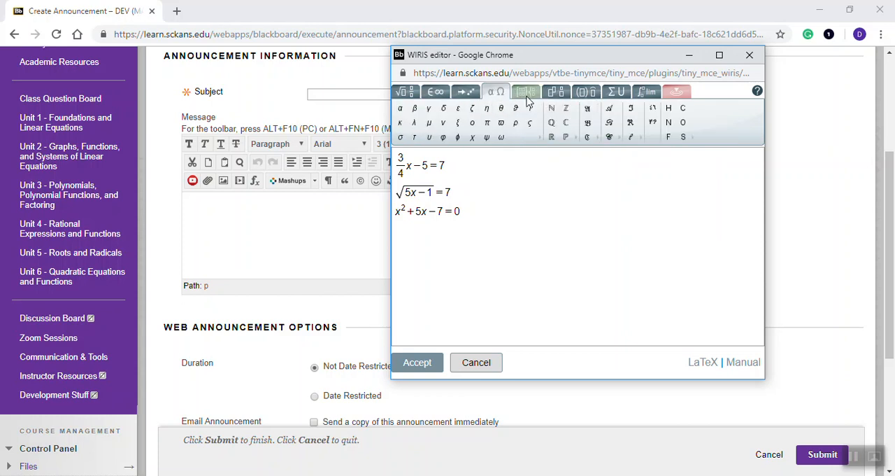
{"action": "left_click", "coordinate": [556, 92]}
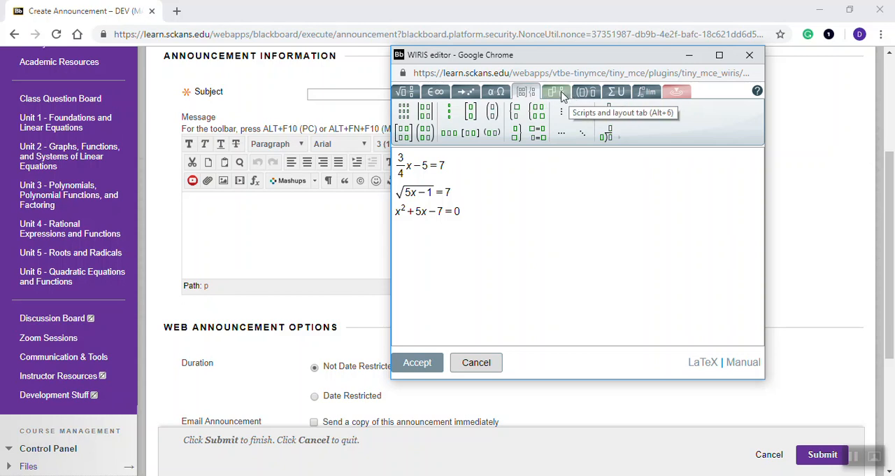
{"action": "left_click", "coordinate": [586, 92]}
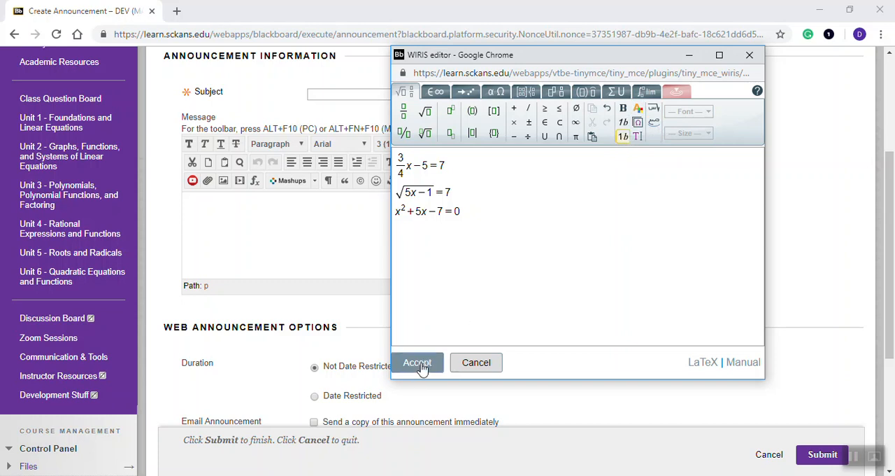
Accept the equations into the message and type 'These are equations' on a new line below.
{"action": "left_click", "coordinate": [417, 363]}
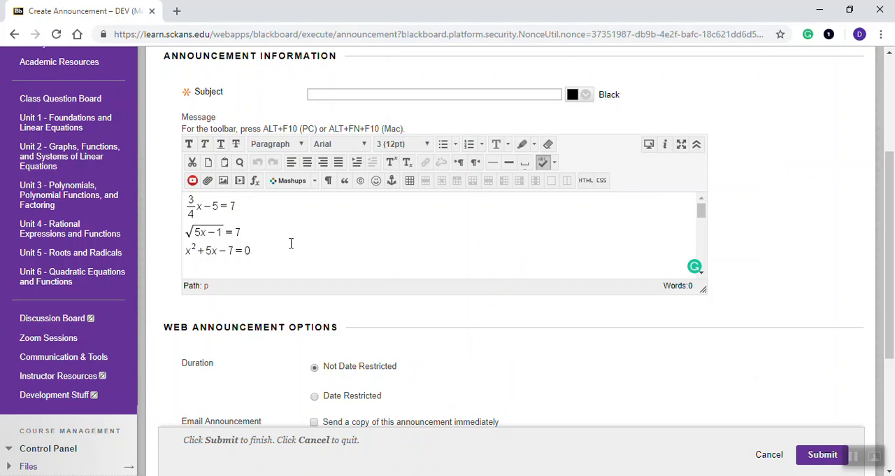
{"action": "key", "text": "Enter"}
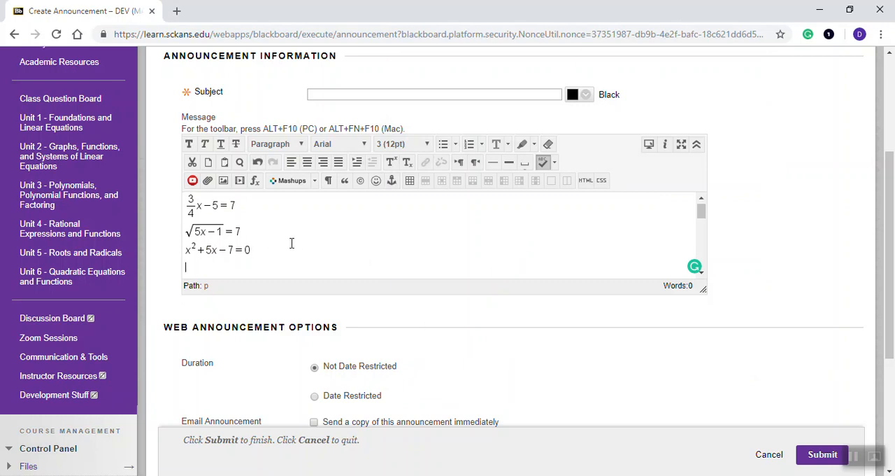
{"action": "type", "text": "This"}
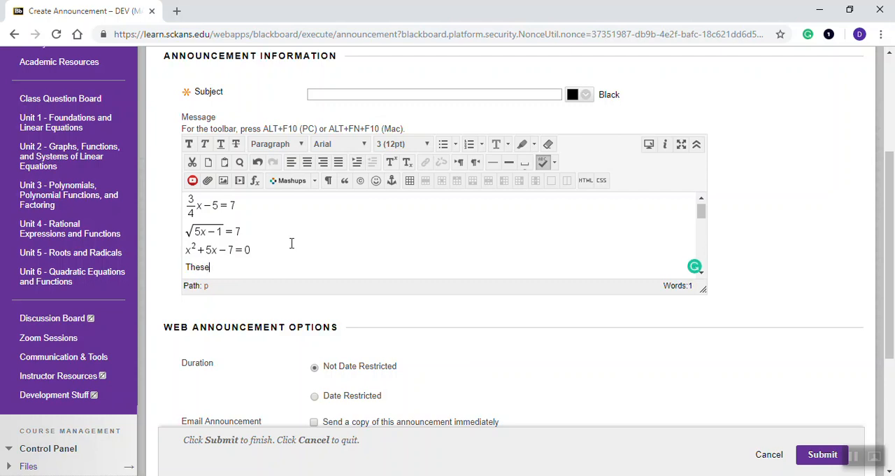
{"action": "type", "text": "are equations"}
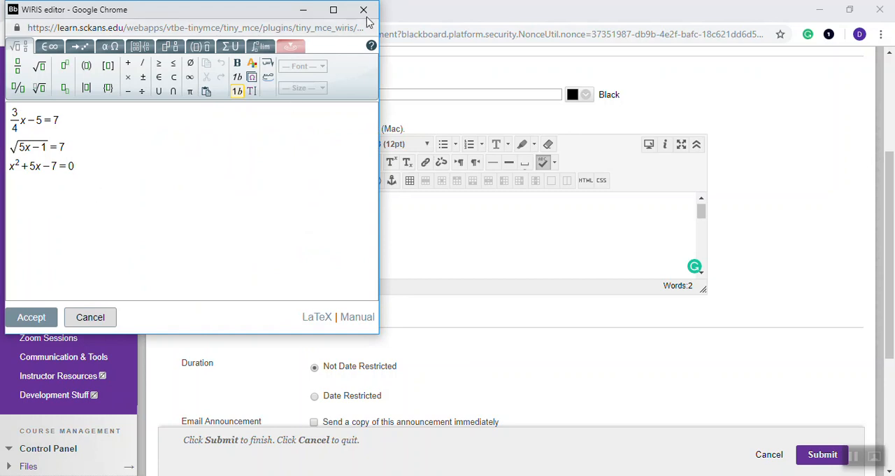
{"action": "left_click", "coordinate": [31, 316]}
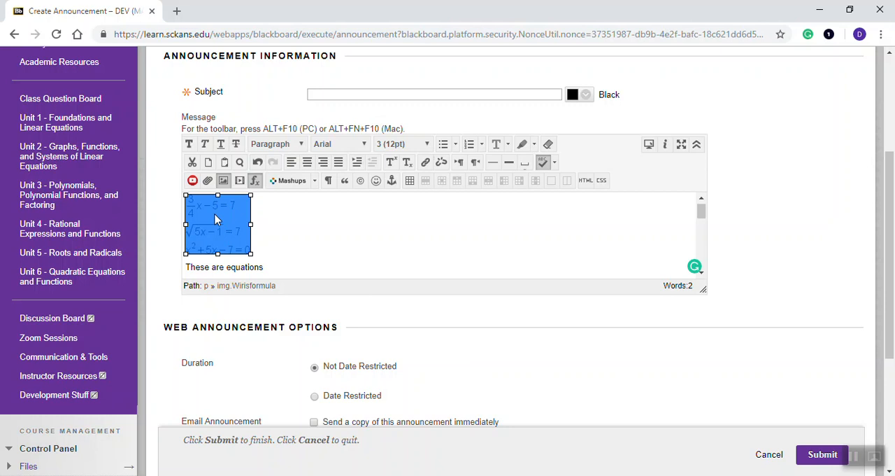
{"action": "mouse_move", "coordinate": [227, 241]}
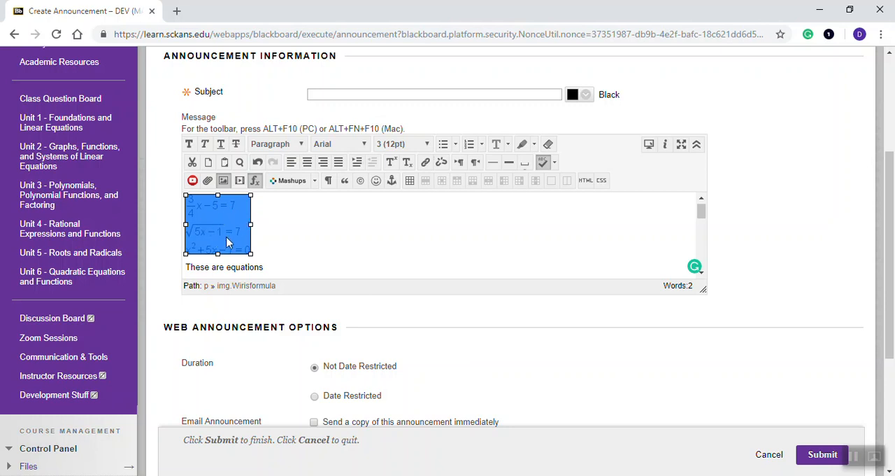
{"action": "mouse_move", "coordinate": [285, 251]}
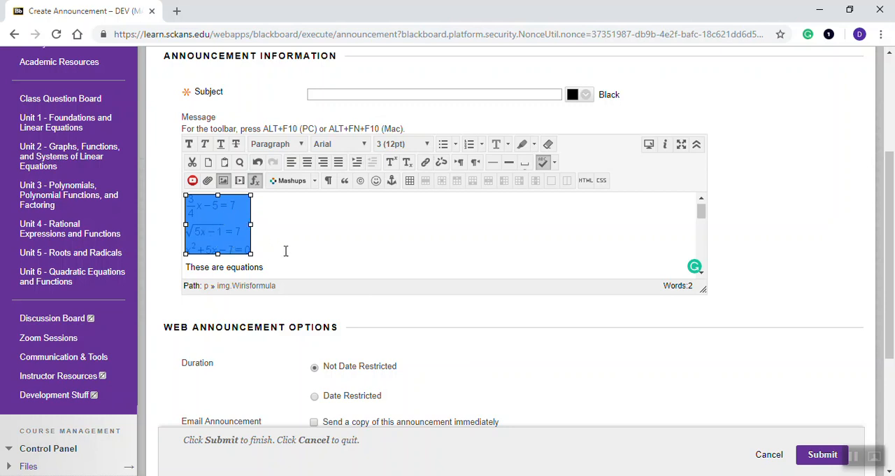